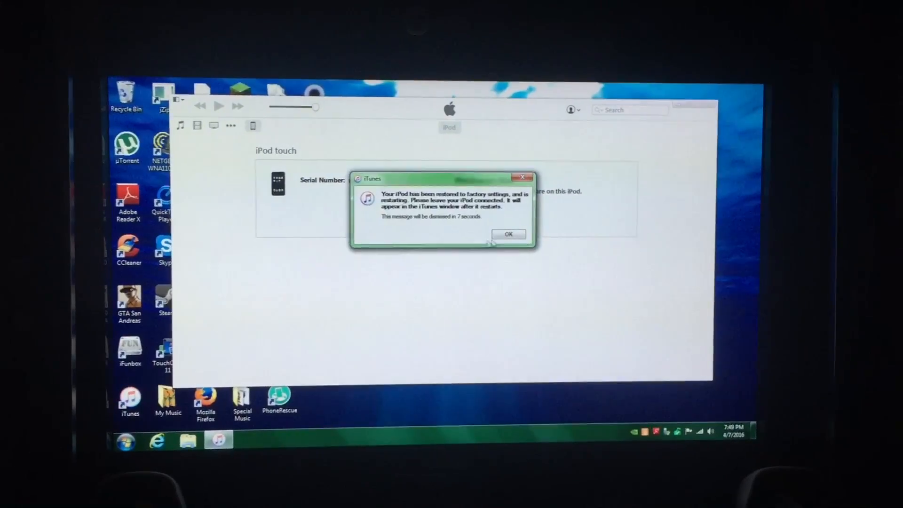
# Step: Acknowledge the iPod restore-complete message so iTunes can close
pyautogui.click(507, 234)
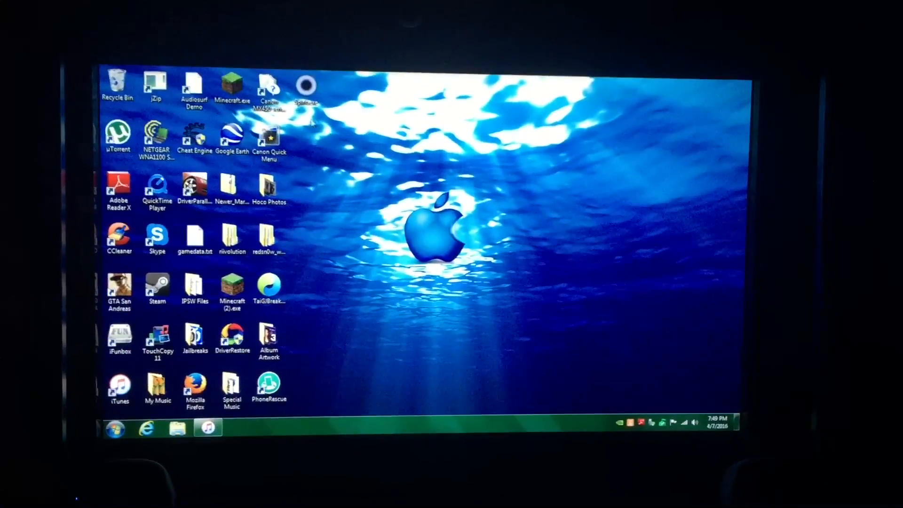
# Step: Show the context menu of the Spirit jailbreak tool on the desktop
pyautogui.click(269, 87)
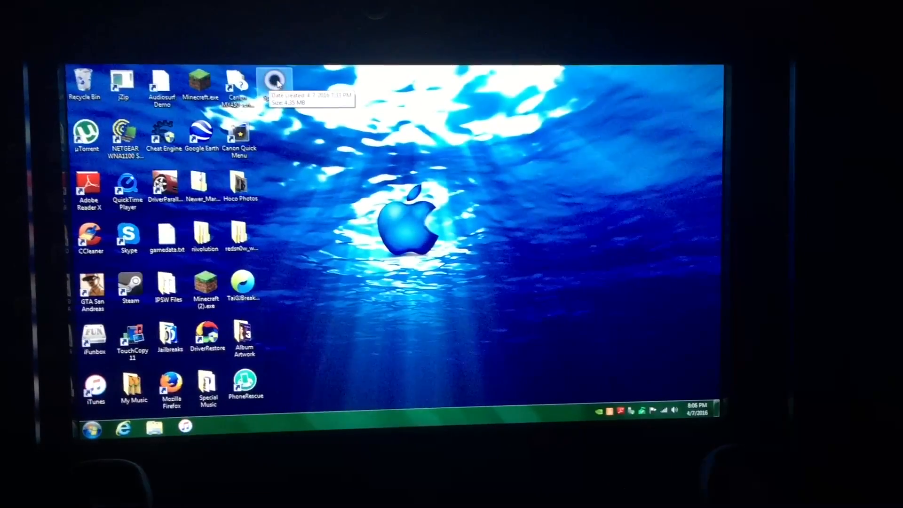
pyautogui.rightClick(276, 78)
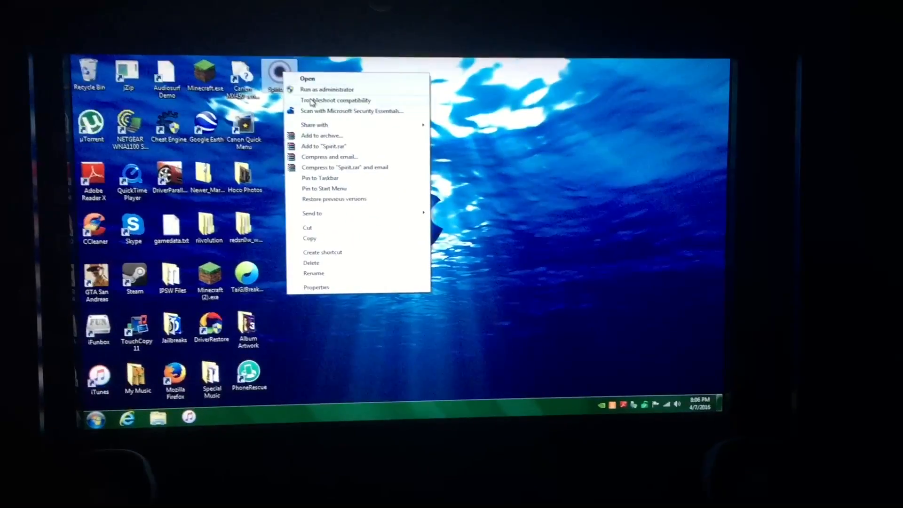